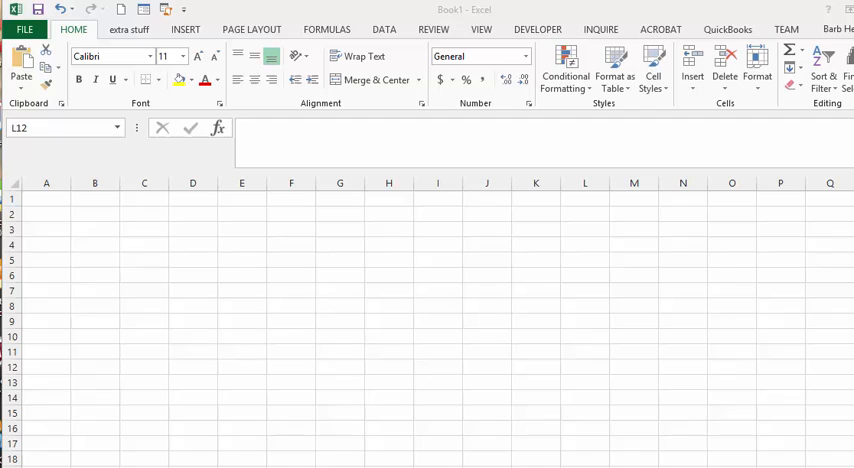
mouse_move(304, 332)
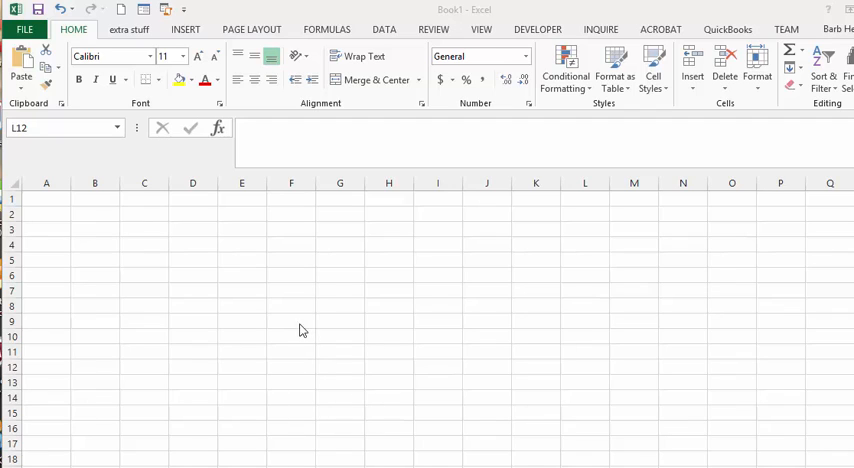
mouse_move(372, 220)
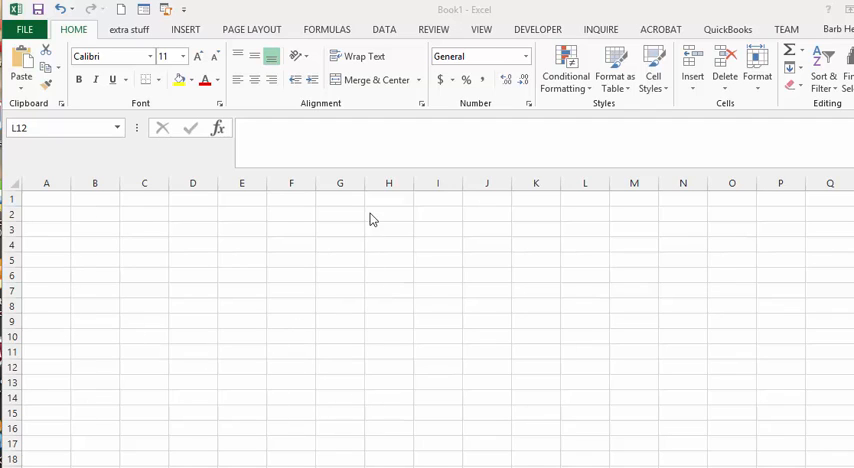
mouse_move(306, 332)
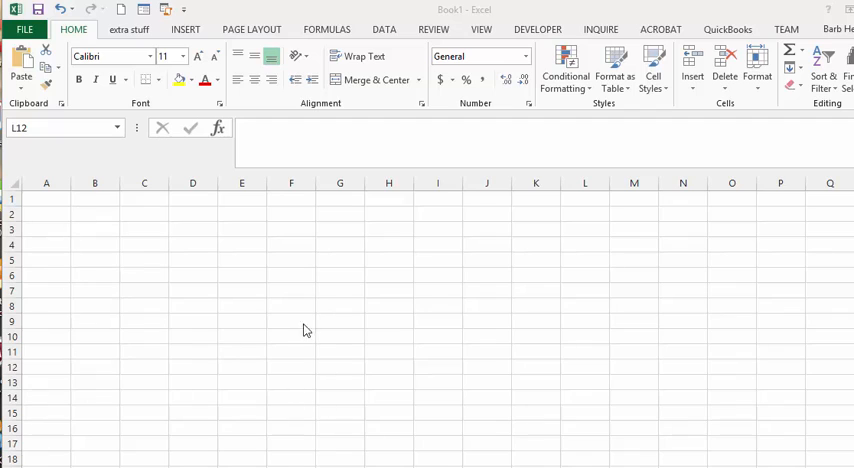
mouse_move(268, 312)
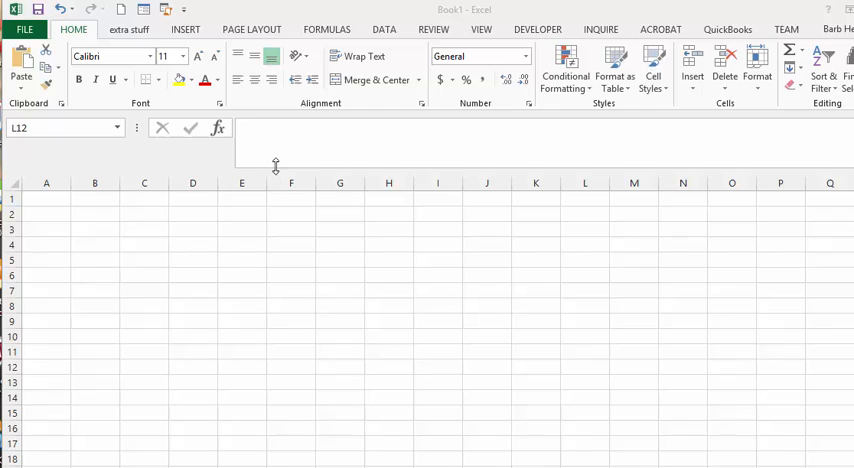
mouse_move(412, 122)
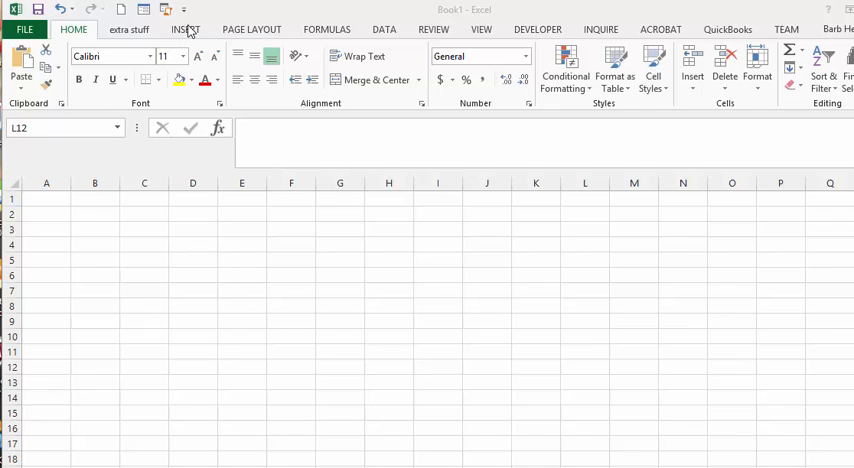
Step: Show the Insert ribbon's Text group choices for text boxes, WordArt and objects
click(184, 28)
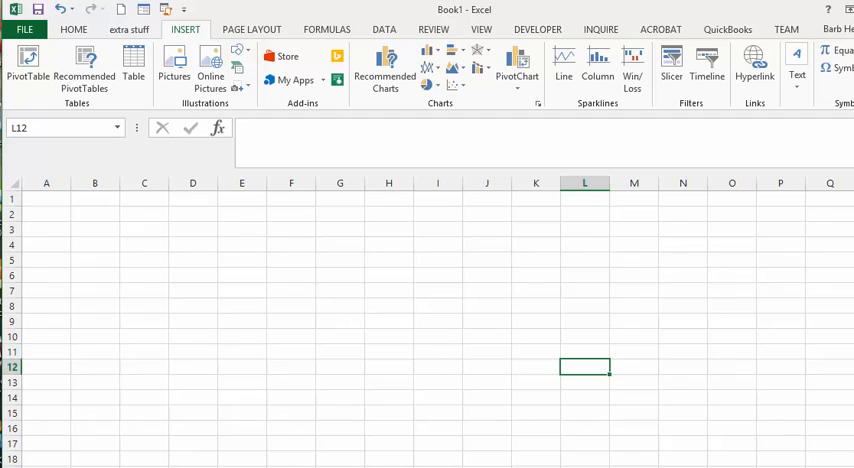
mouse_move(796, 70)
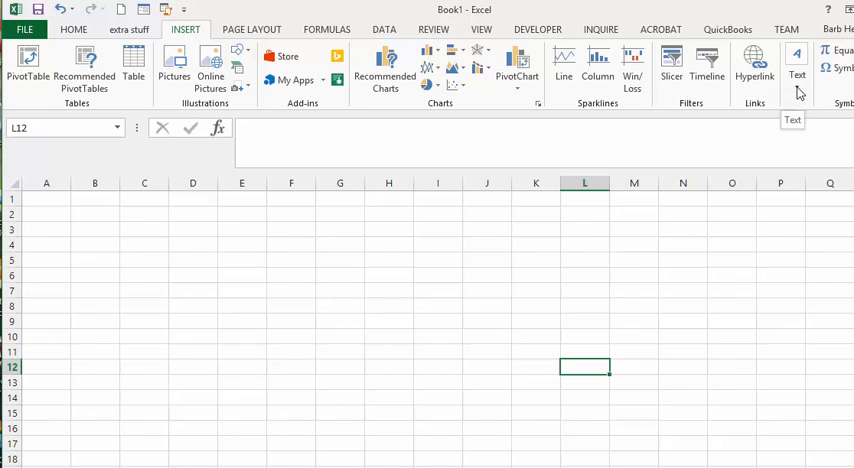
click(796, 70)
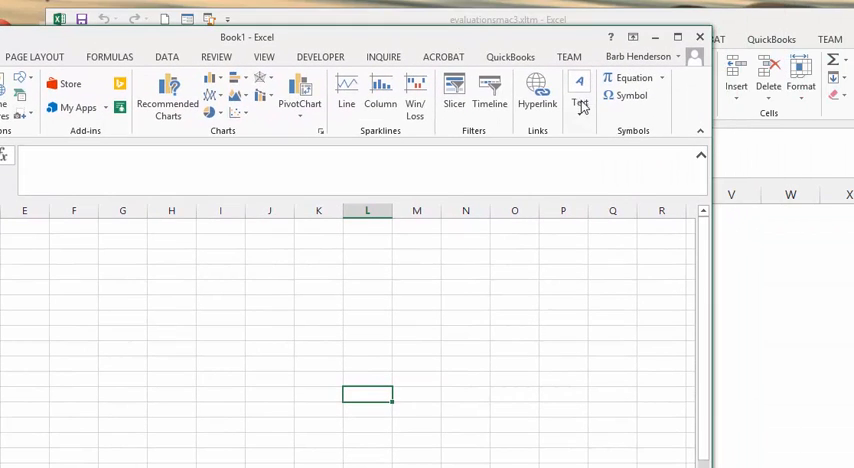
click(580, 90)
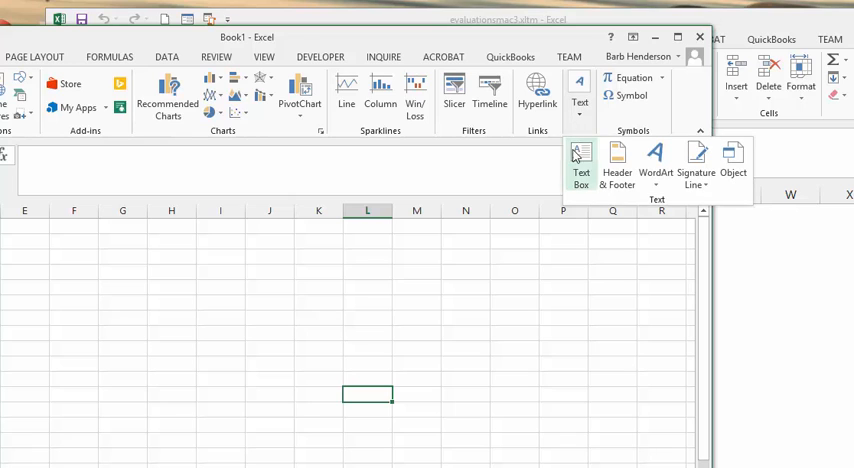
mouse_move(734, 160)
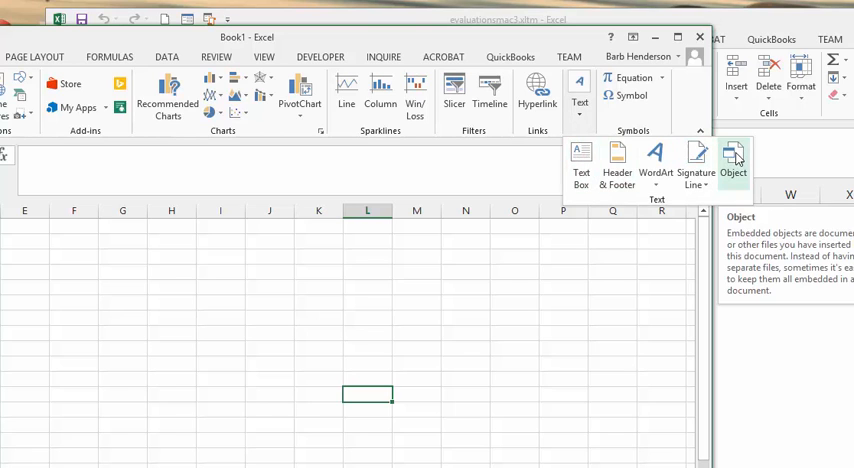
Step: Begin inserting an Object and choose Create from File in its dialog
click(732, 160)
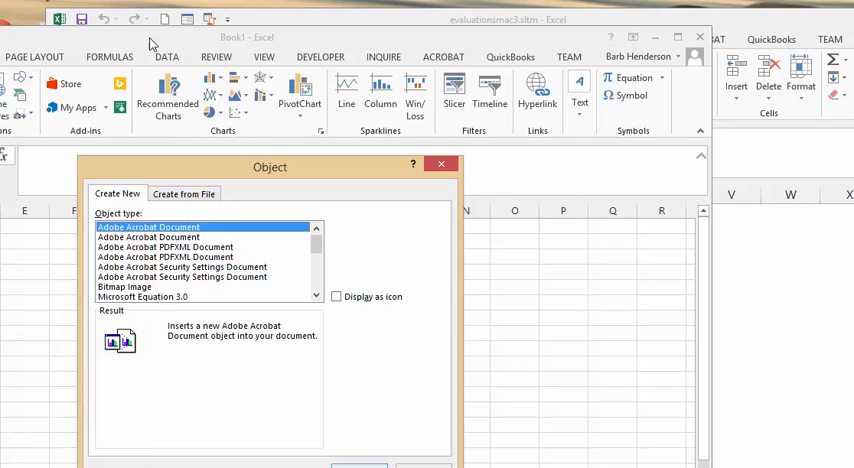
mouse_move(248, 264)
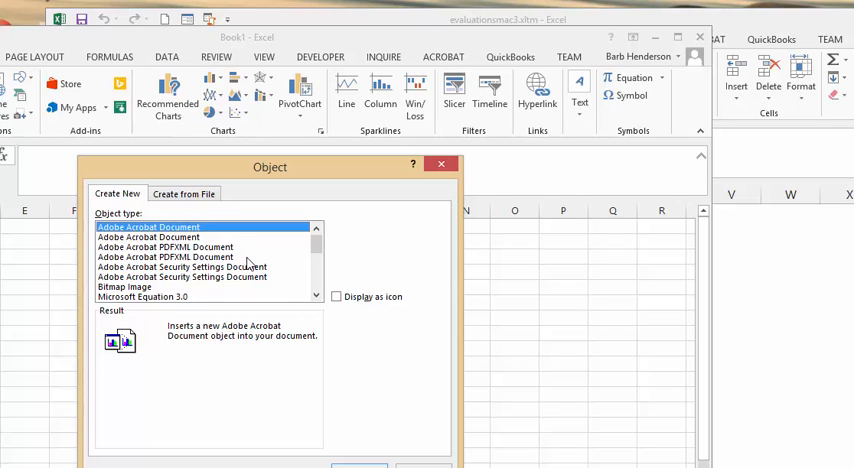
click(184, 192)
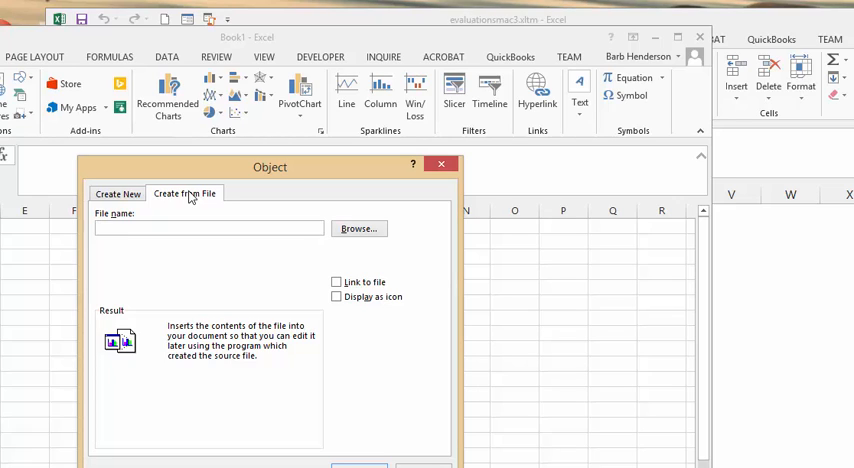
click(210, 228)
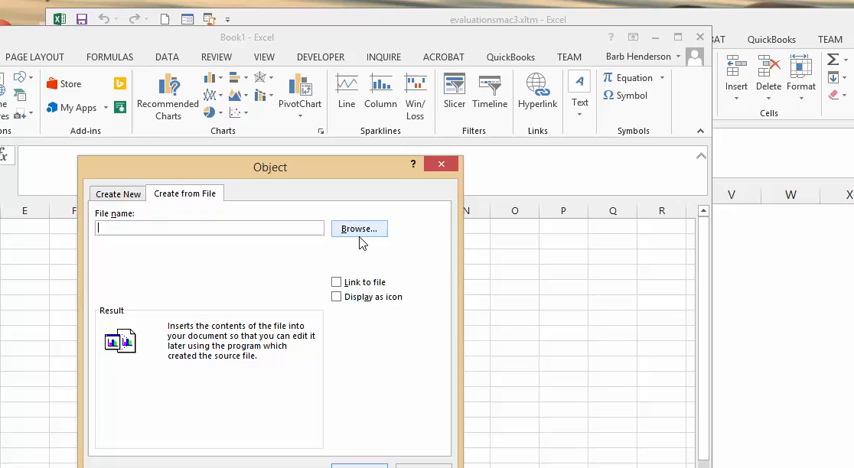
Step: Browse to Documents\excel and select Instruction.pptx as the file to embed
click(356, 228)
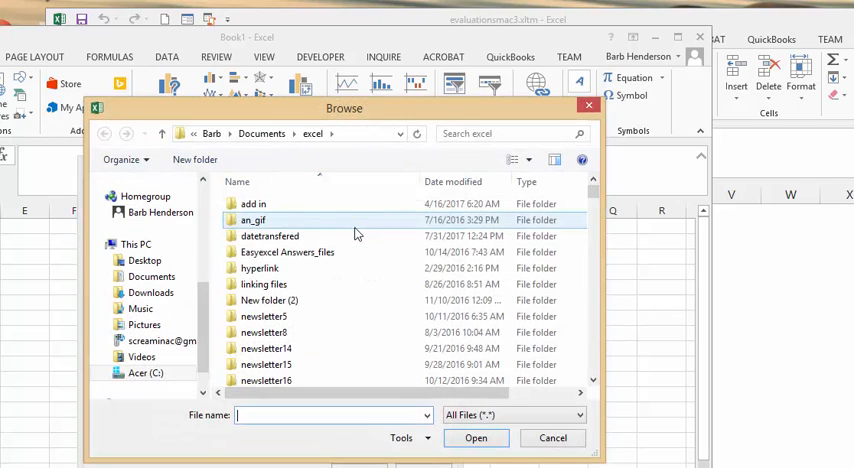
scroll(down, 3)
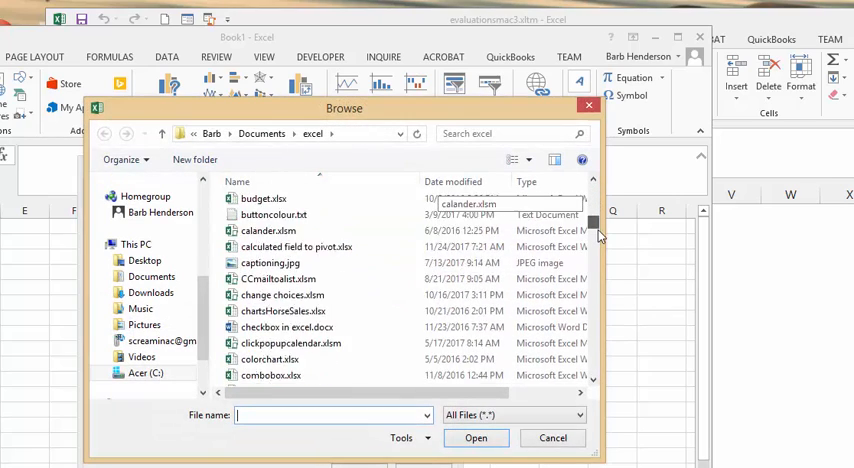
scroll(down, 3)
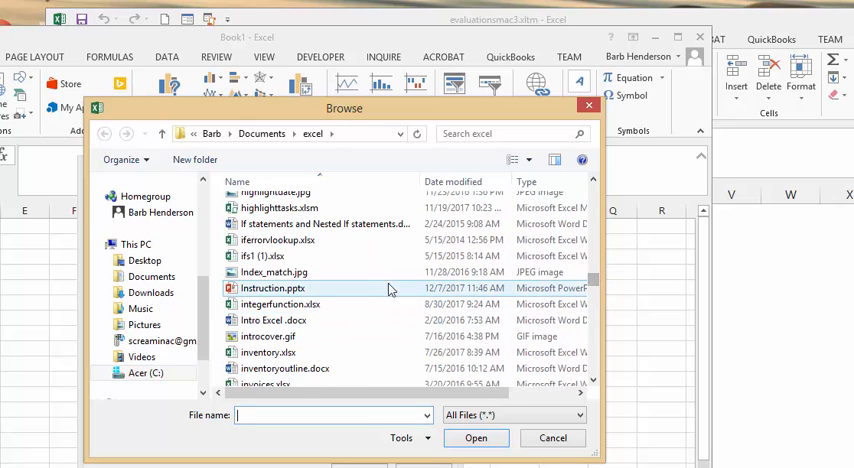
click(476, 438)
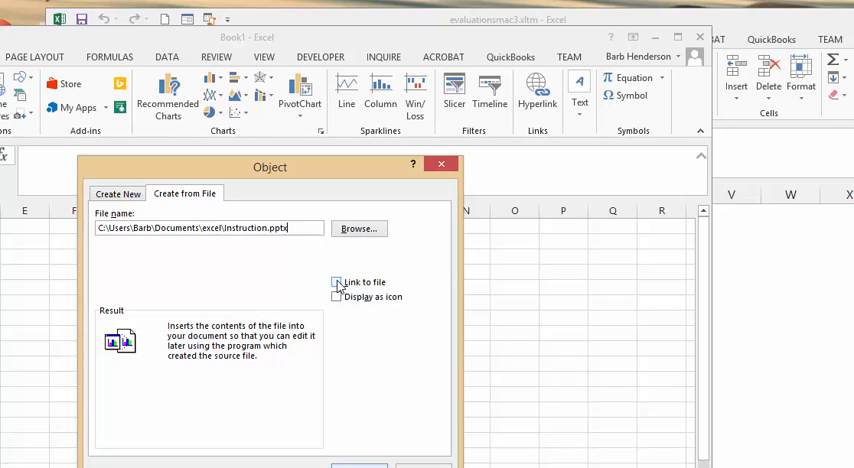
Step: Enable Link to file, leave Display as icon off, and confirm the object
click(336, 282)
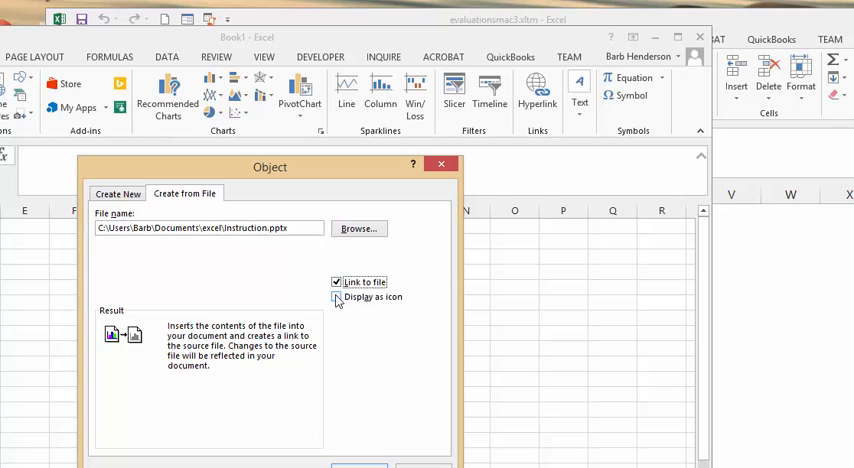
click(336, 296)
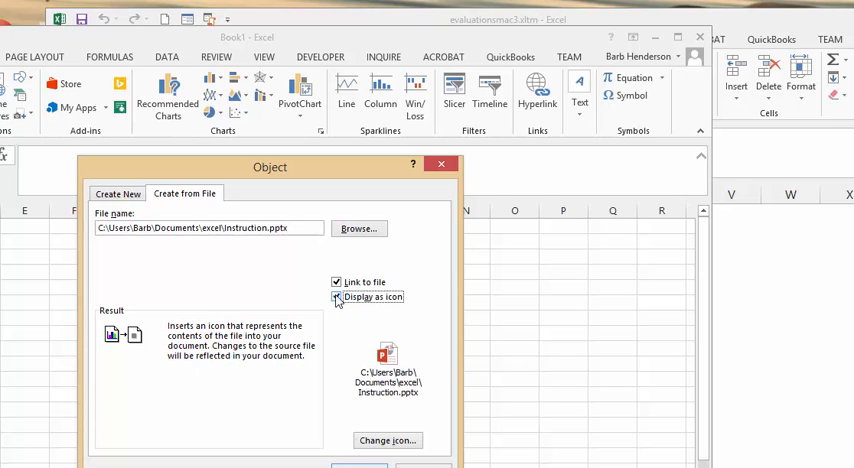
click(336, 296)
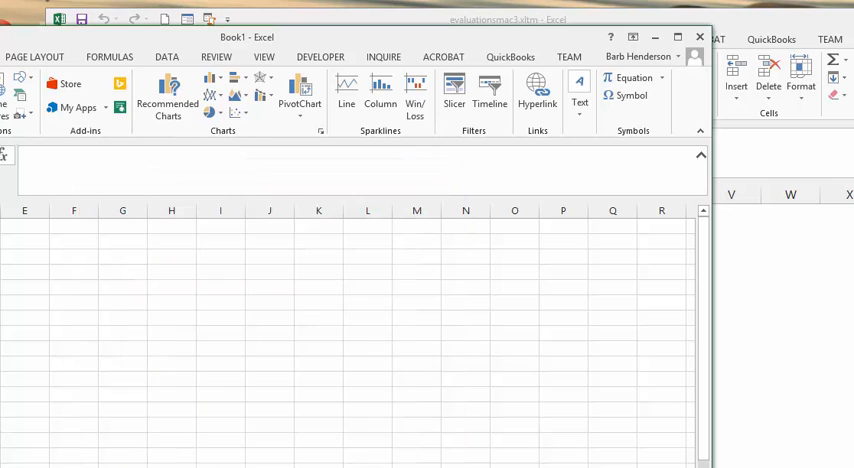
Step: Verify the embedded slide's PowerPoint.Show.12 link to Instruction.pptx and leave it deselected on Sheet1
text(=PowerPoint.Show.12|'C:\Users\Barb\Documents\excel\Instruction.pptx'!"")
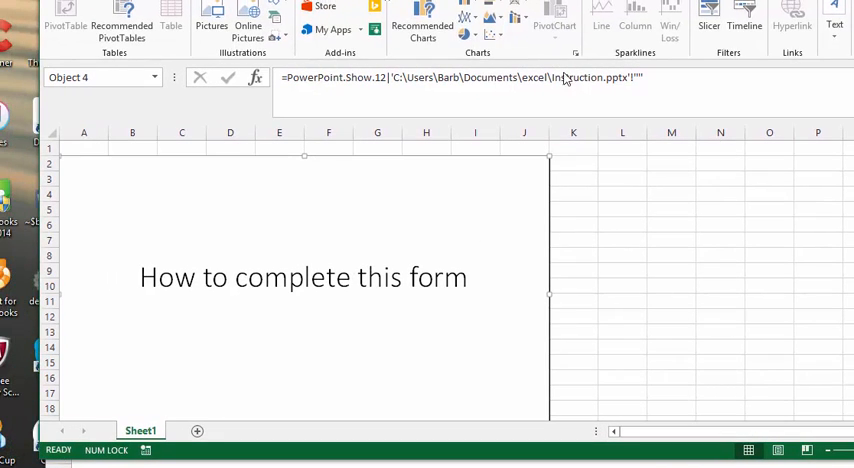
click(622, 332)
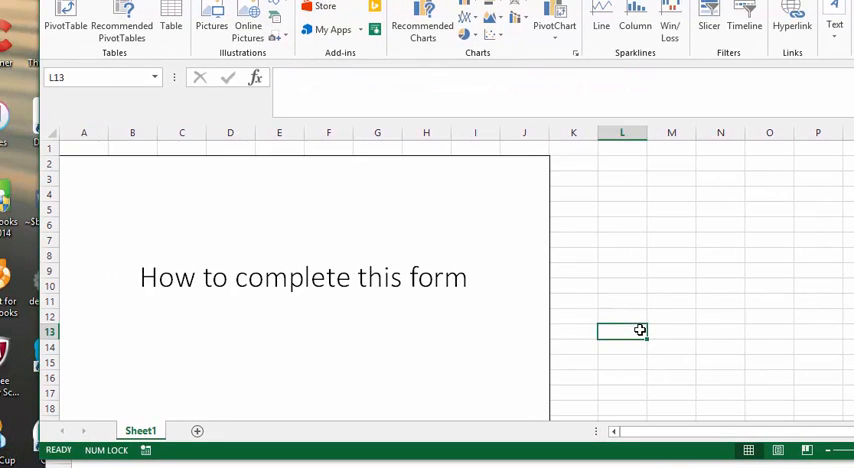
click(304, 250)
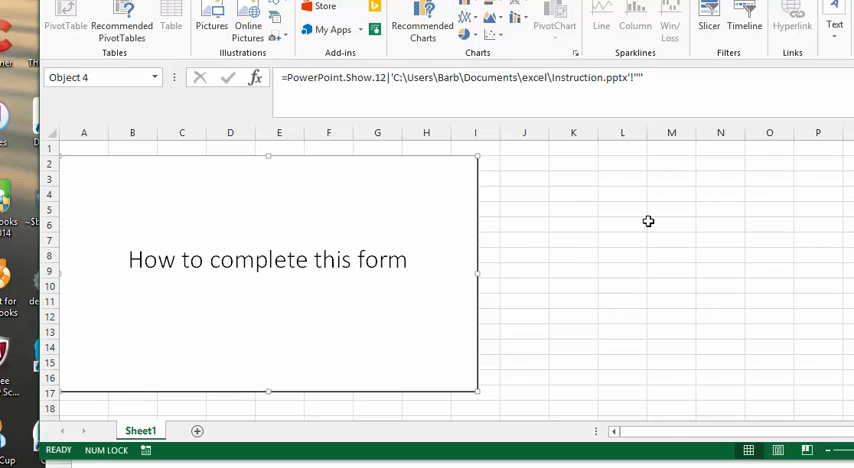
click(672, 224)
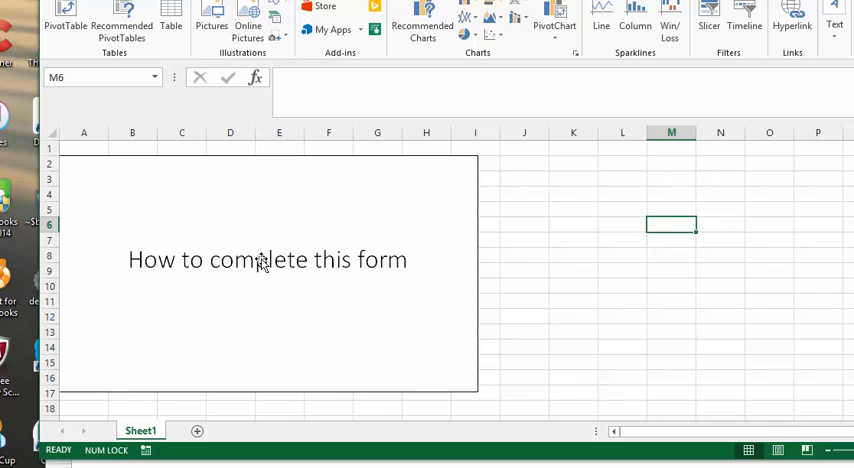
click(268, 260)
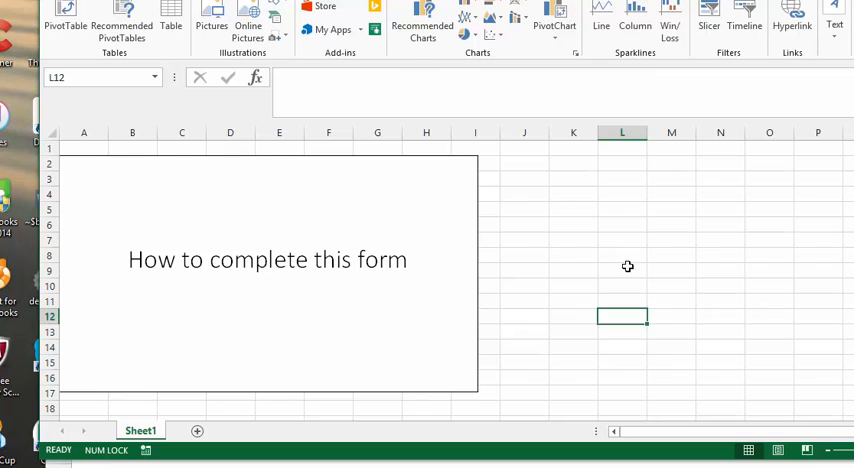
scroll(down, 3)
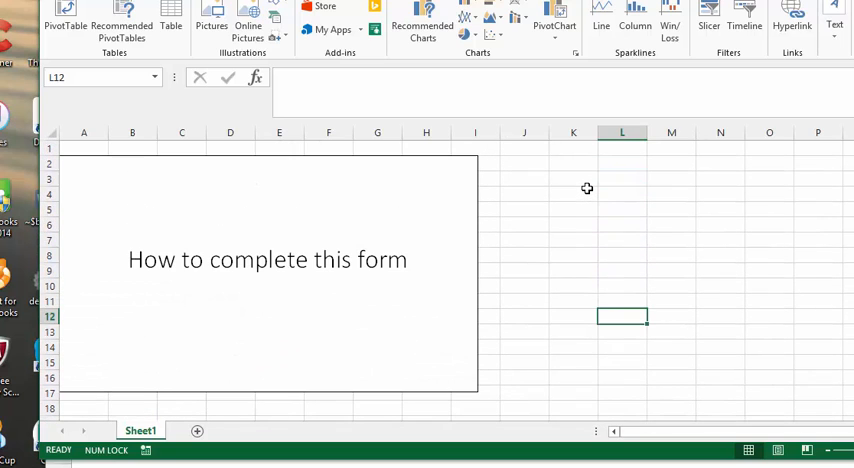
mouse_move(582, 194)
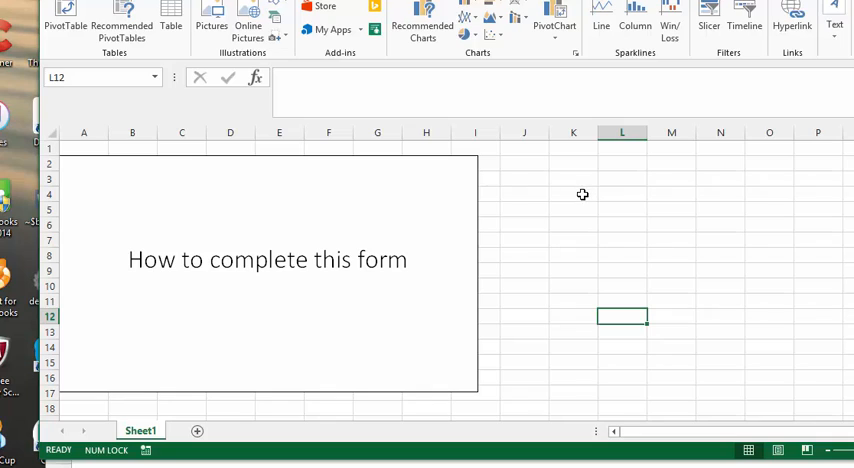
mouse_move(572, 202)
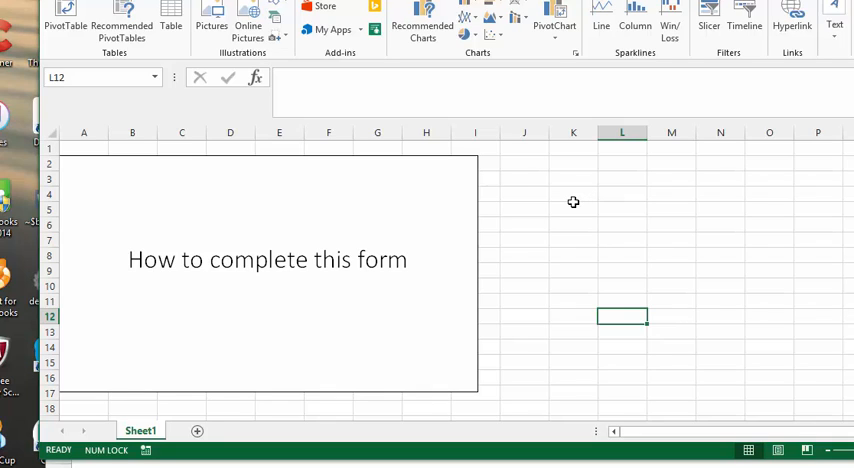